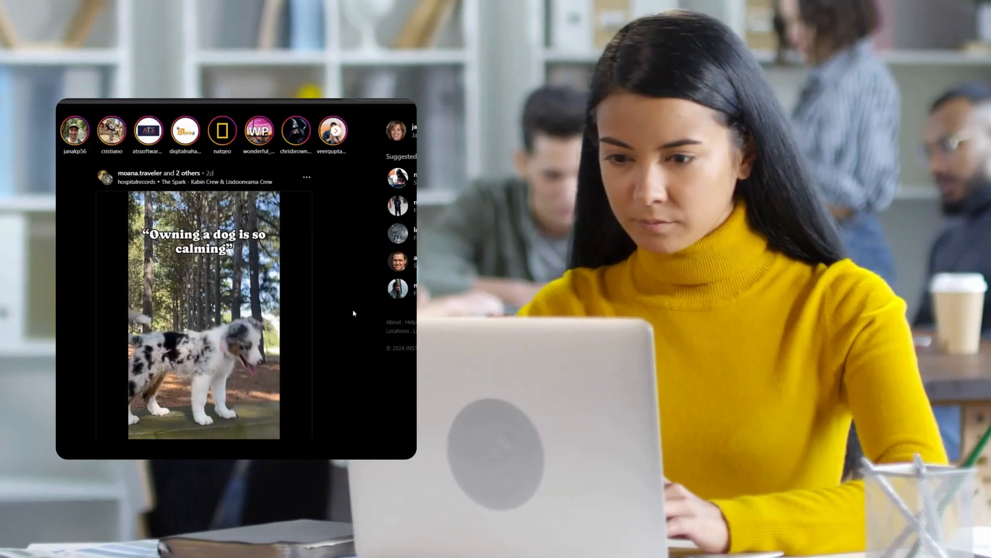
Step: Bring up the ContentFeed side panel beside the dopamine detox article and switch to its Extract view
{"action": "scroll", "scroll_direction": "down", "scroll_amount": 3}
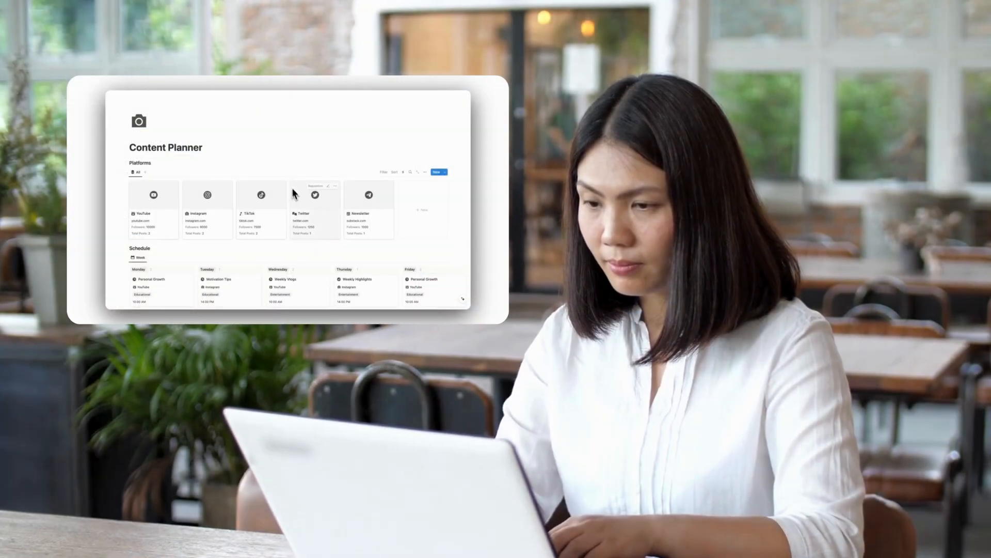
{"action": "scroll", "scroll_direction": "down", "scroll_amount": 3}
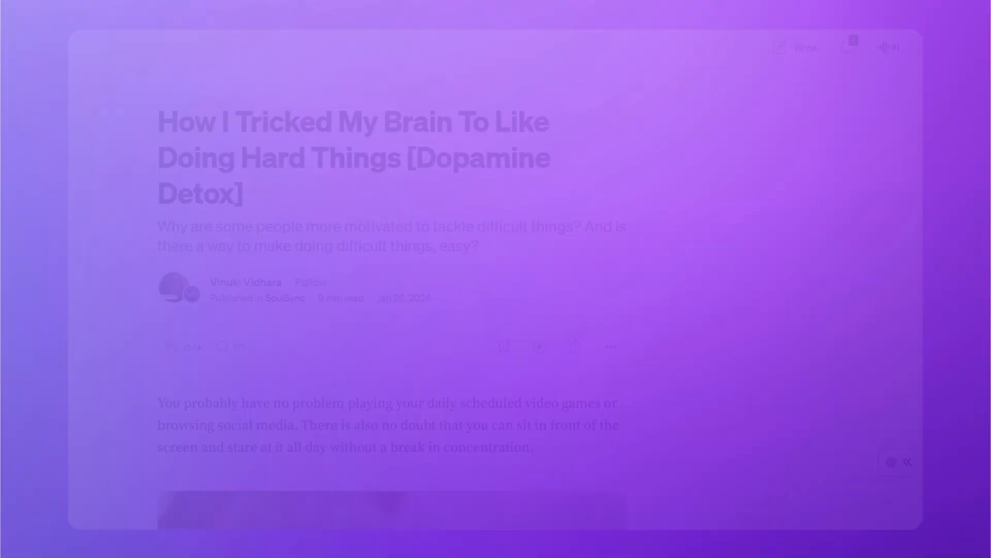
{"action": "scroll", "scroll_direction": "down", "scroll_amount": 3}
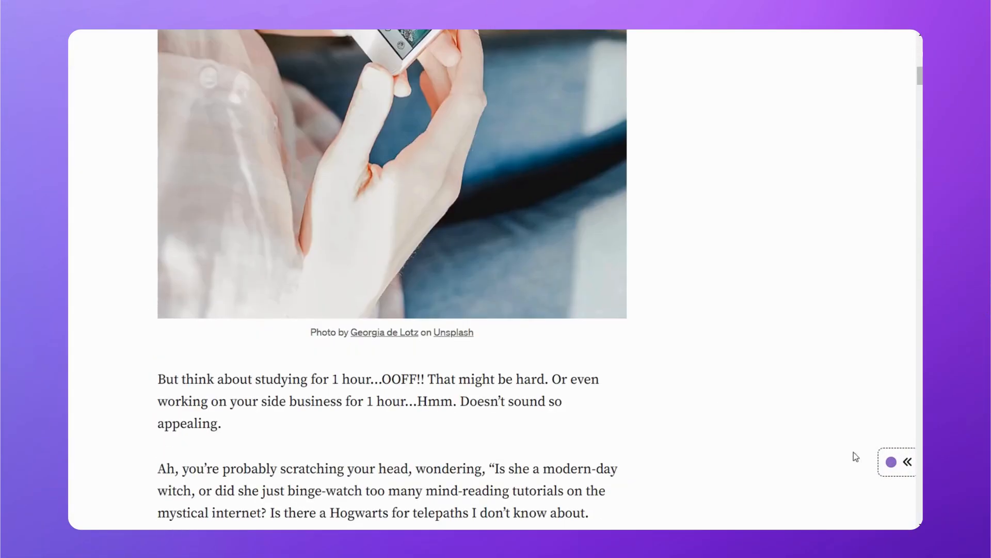
{"action": "left_click", "coordinate": [908, 462]}
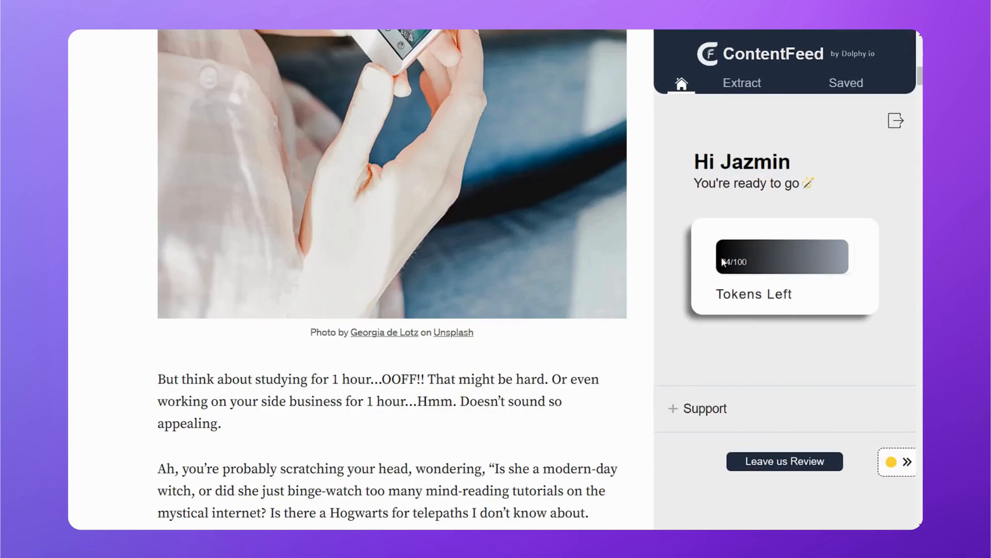
{"action": "left_click", "coordinate": [697, 408]}
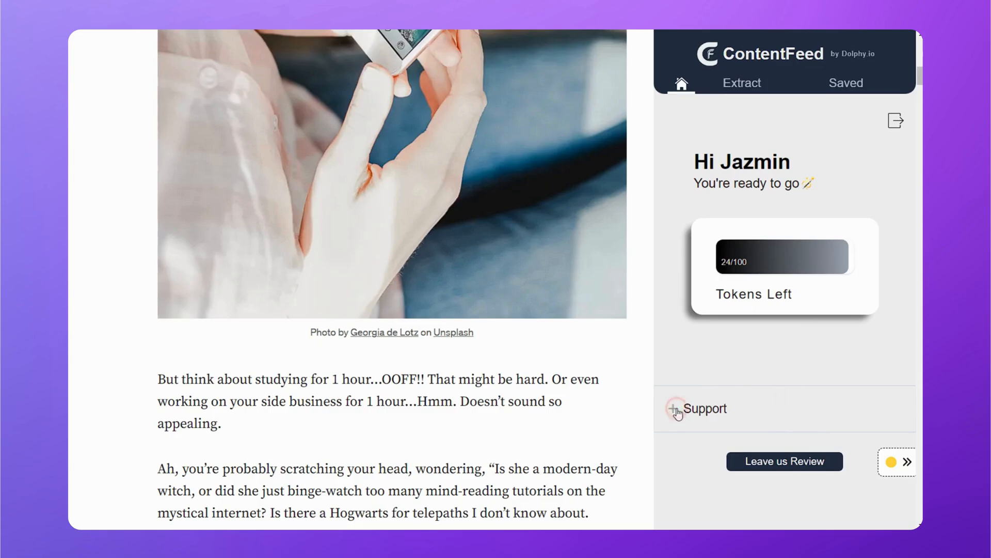
{"action": "left_click", "coordinate": [741, 83]}
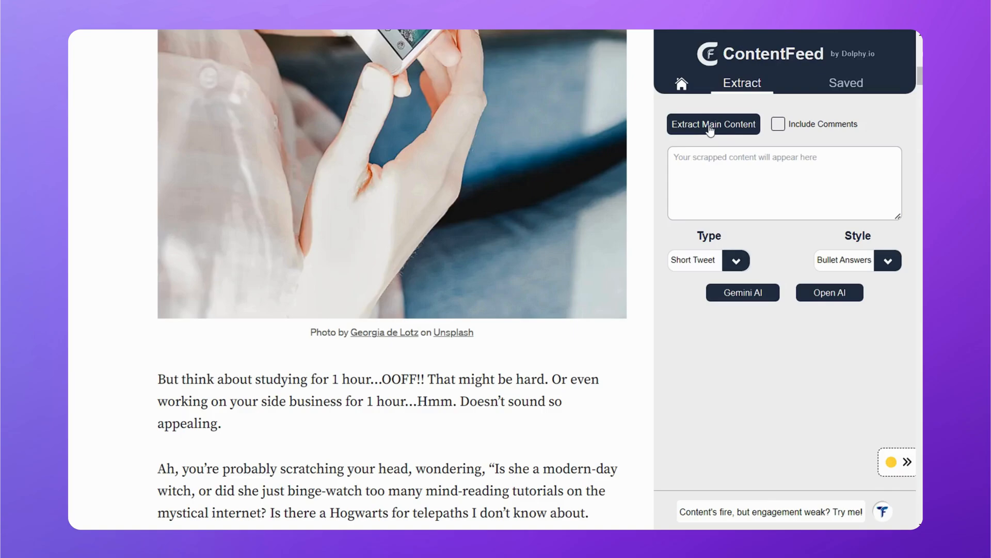
Step: Extract the article's main text, keeping Short Tweet type and choosing Bullet Answers style
{"action": "left_click", "coordinate": [714, 123]}
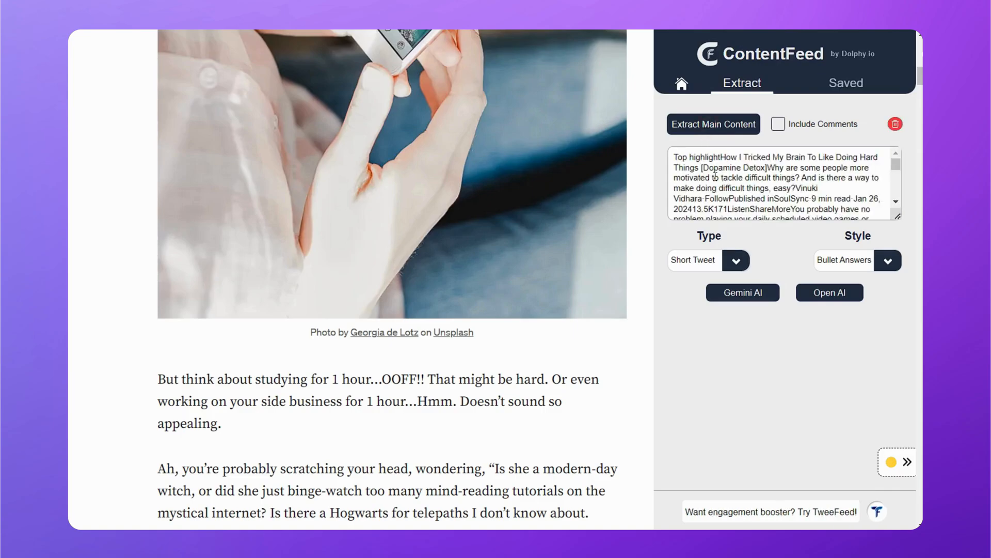
{"action": "left_click", "coordinate": [736, 261]}
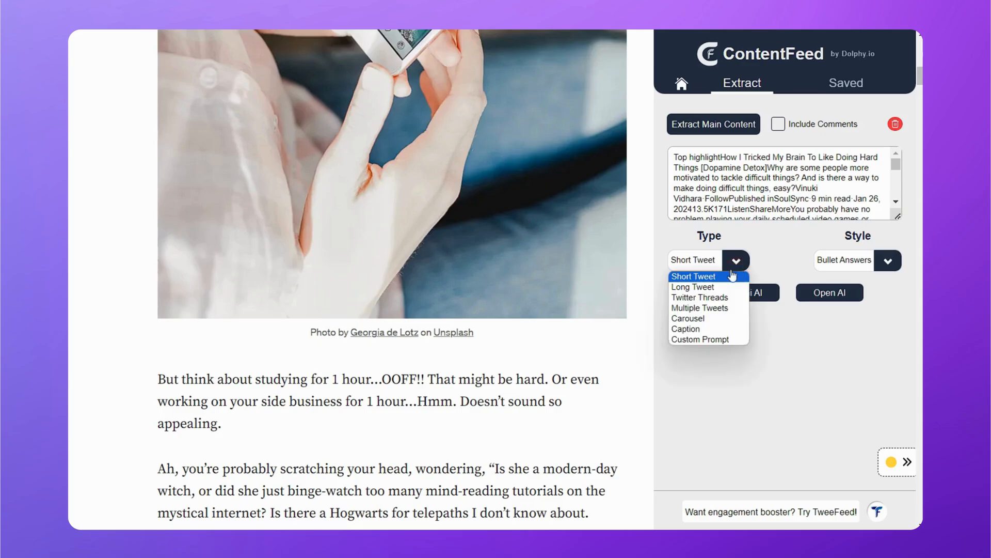
{"action": "mouse_move", "coordinate": [709, 338]}
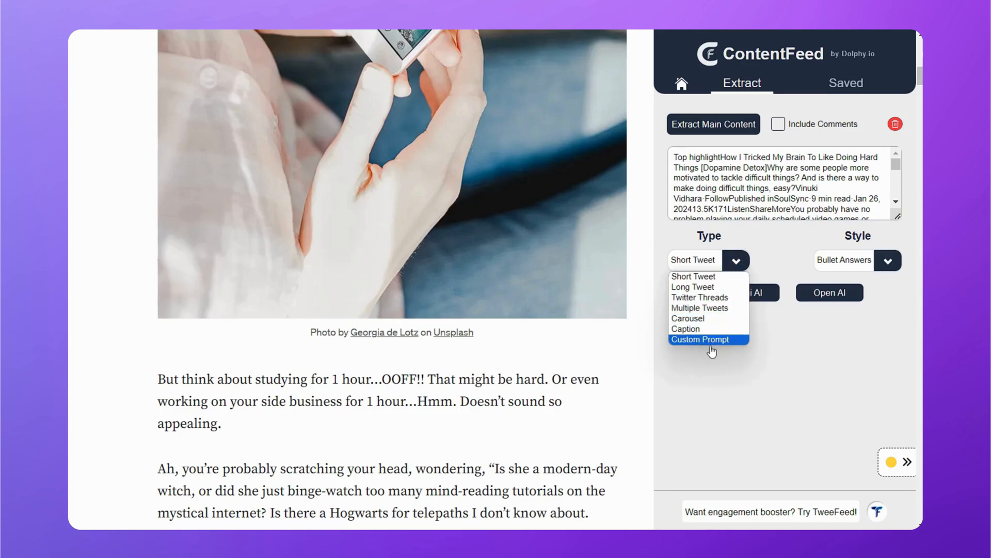
{"action": "mouse_move", "coordinate": [693, 277]}
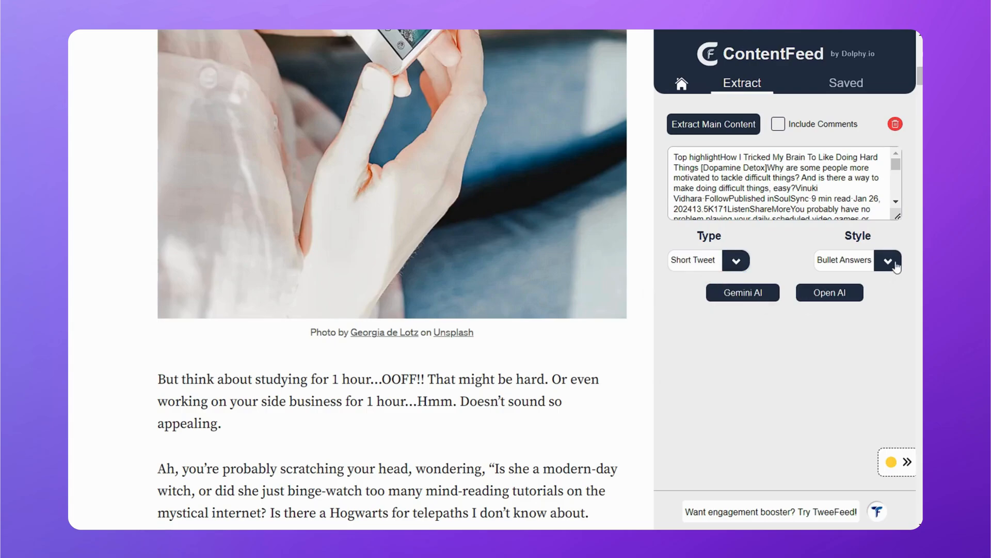
{"action": "left_click", "coordinate": [888, 260]}
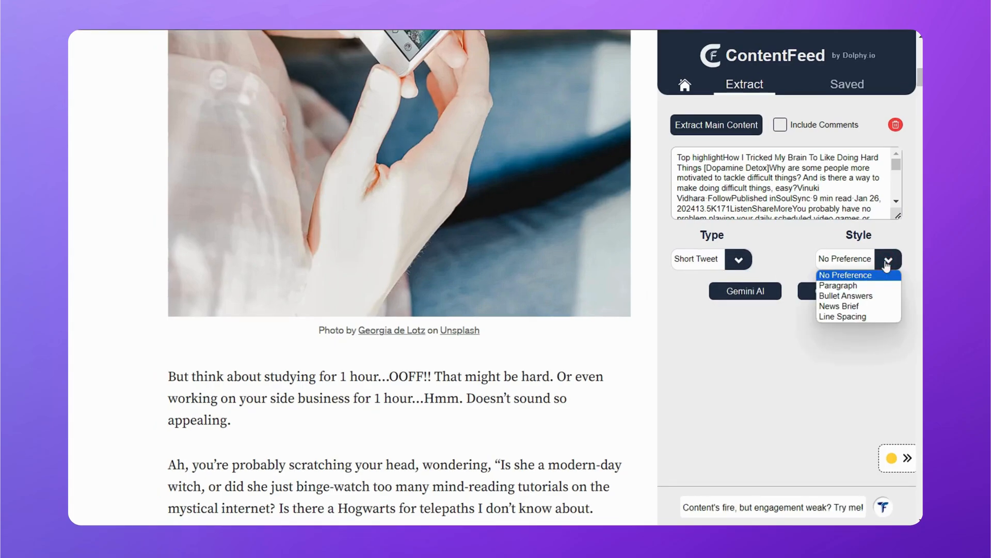
{"action": "mouse_move", "coordinate": [846, 295]}
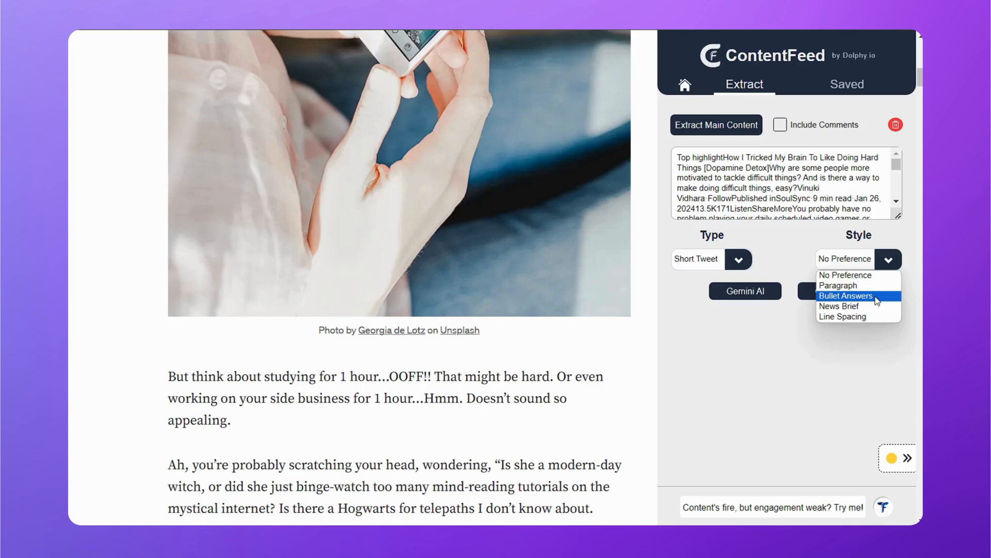
{"action": "mouse_move", "coordinate": [858, 316]}
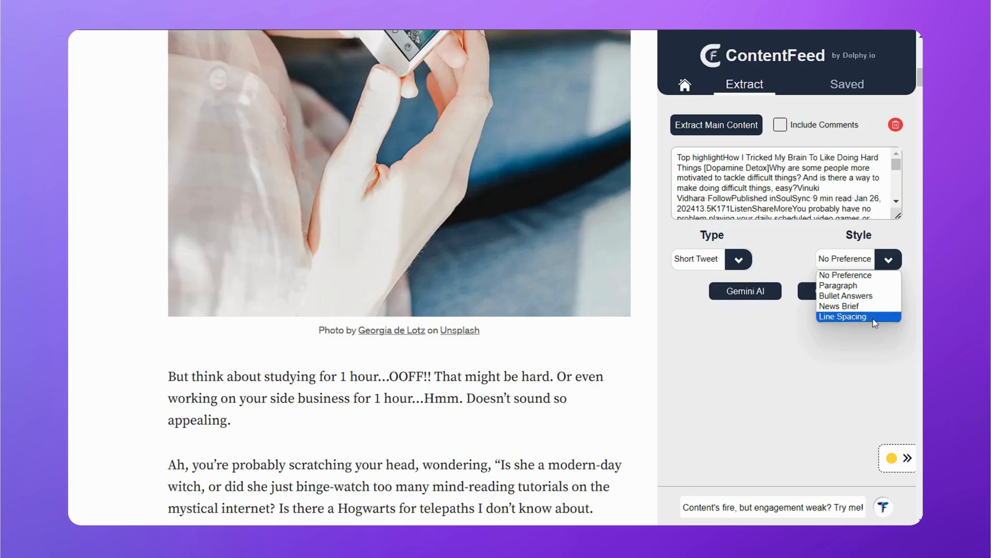
{"action": "mouse_move", "coordinate": [846, 295]}
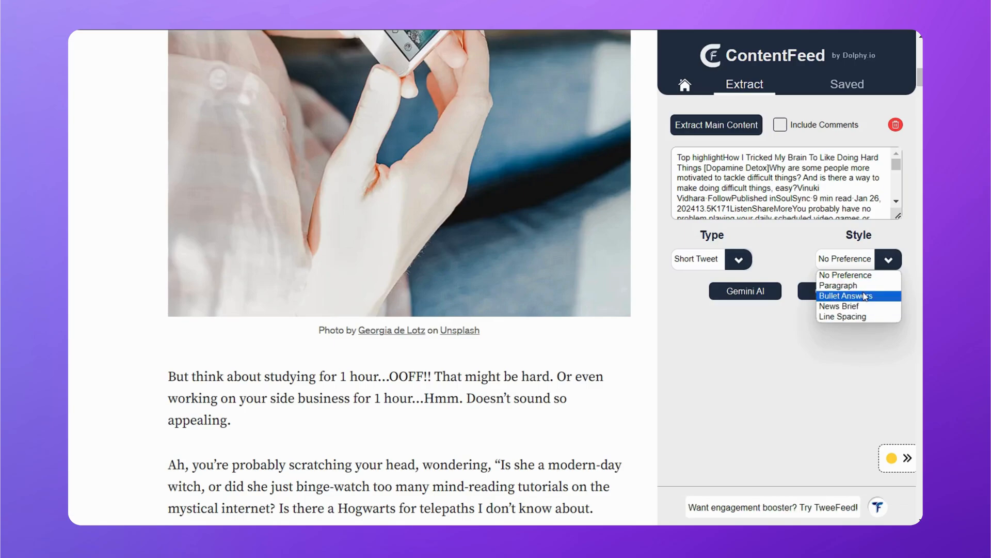
{"action": "left_click", "coordinate": [846, 295]}
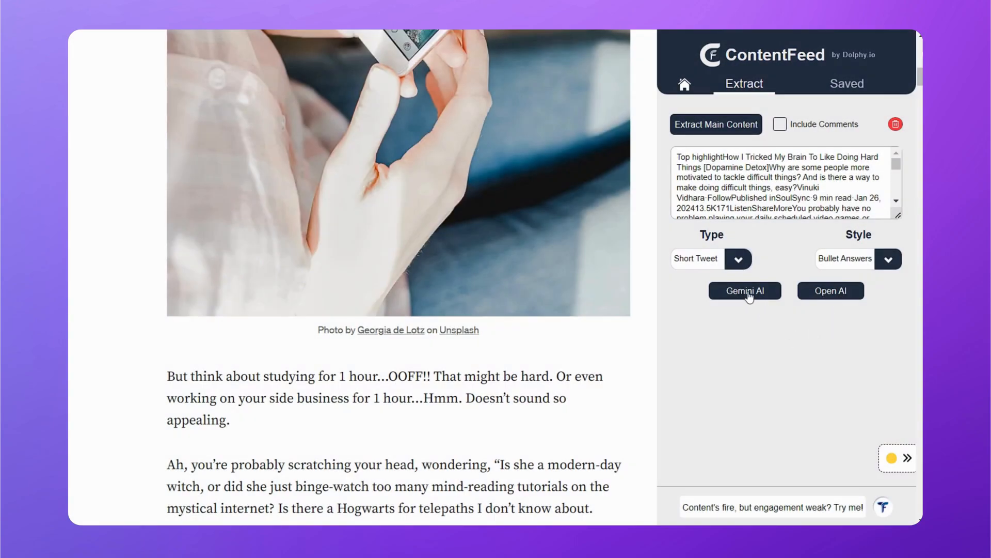
Step: Generate the bullet-style dopamine tweet with Gemini AI, save it, and check it in the Saved list
{"action": "left_click", "coordinate": [745, 291]}
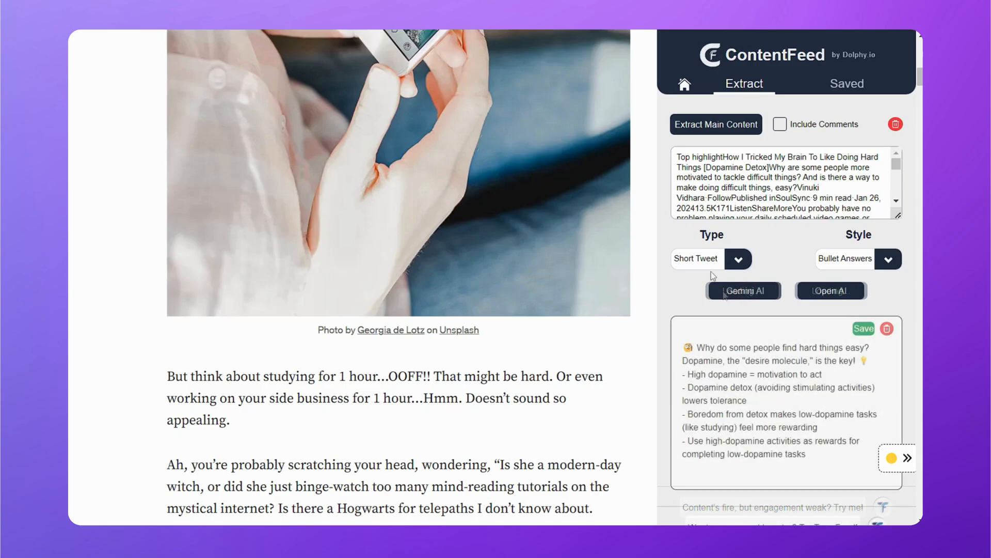
{"action": "mouse_move", "coordinate": [755, 465]}
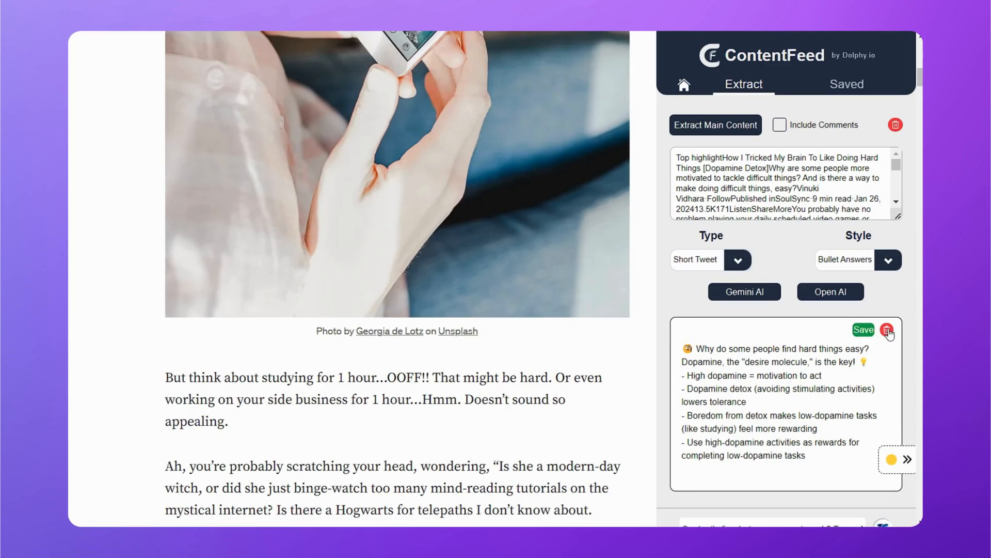
{"action": "left_click", "coordinate": [861, 330]}
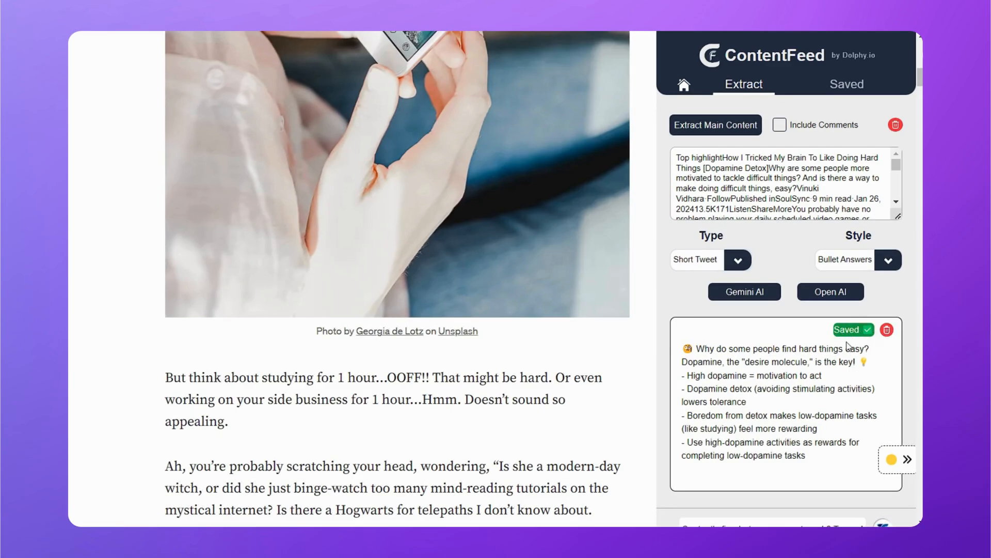
{"action": "left_click", "coordinate": [846, 83]}
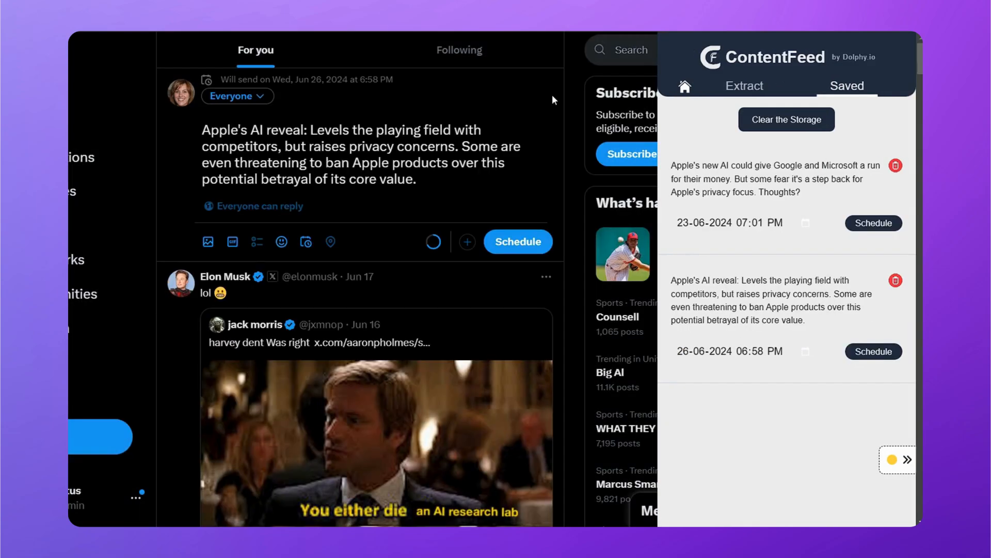
{"action": "left_click", "coordinate": [745, 84]}
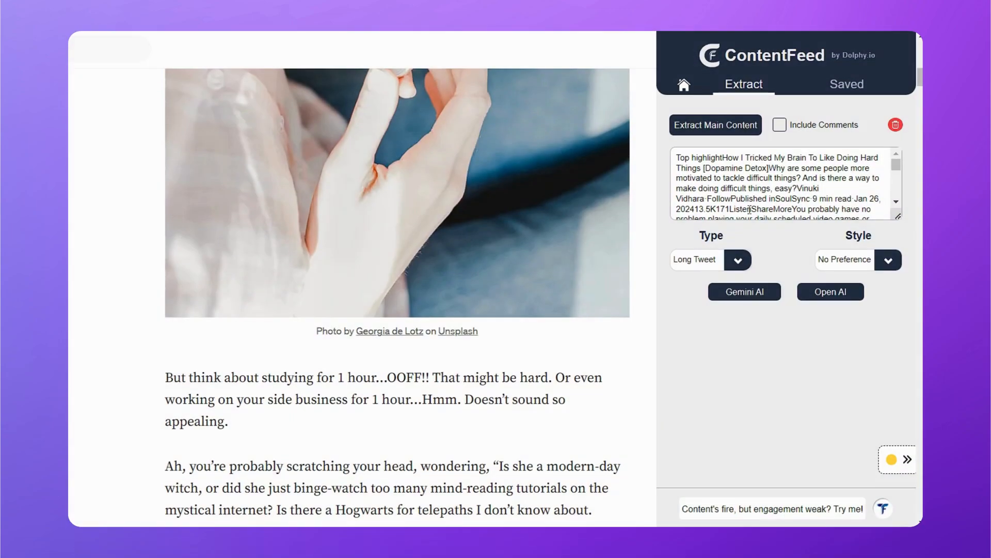
Step: Generate with a Custom Prompt reading 'Create a 30-second reel script from this blog'
{"action": "left_click", "coordinate": [737, 260]}
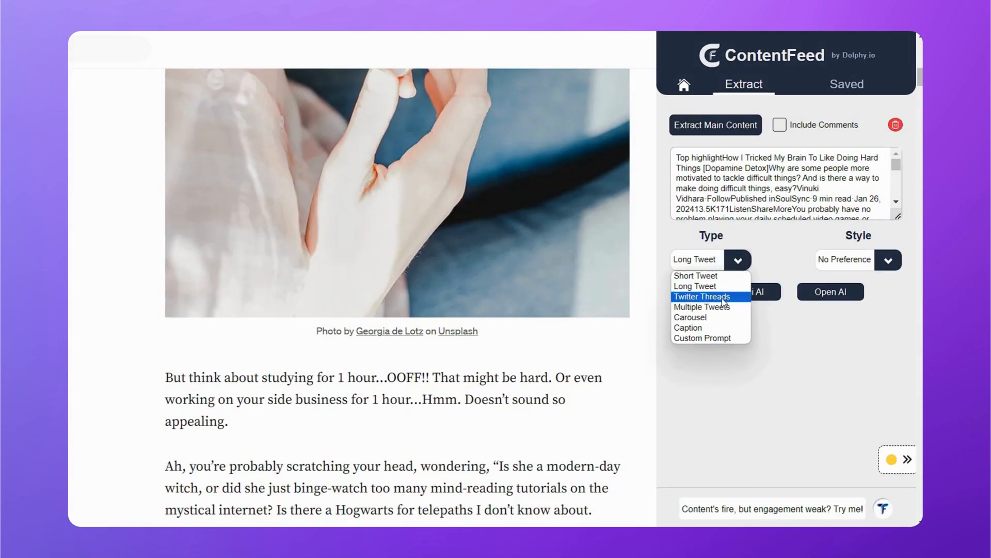
{"action": "left_click", "coordinate": [703, 337]}
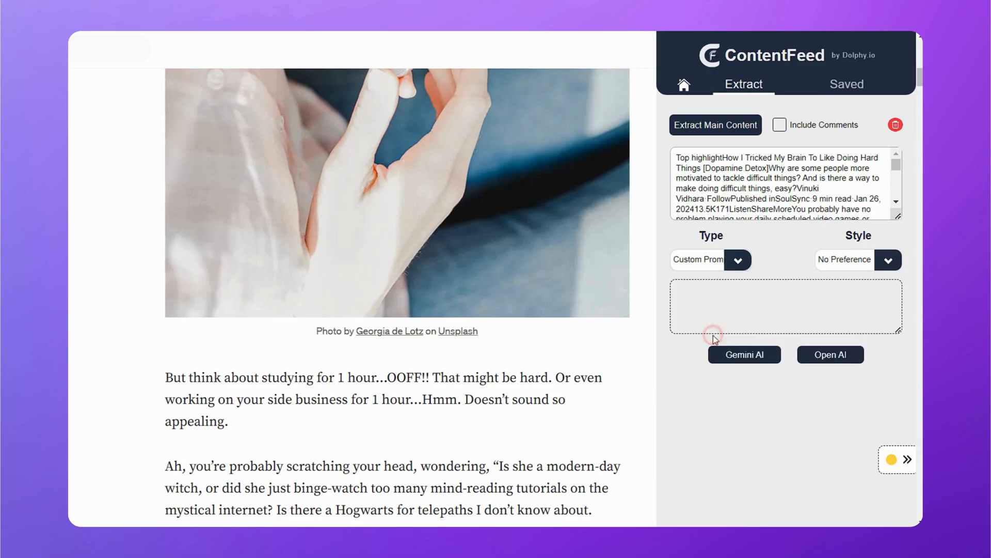
{"action": "left_click", "coordinate": [712, 334]}
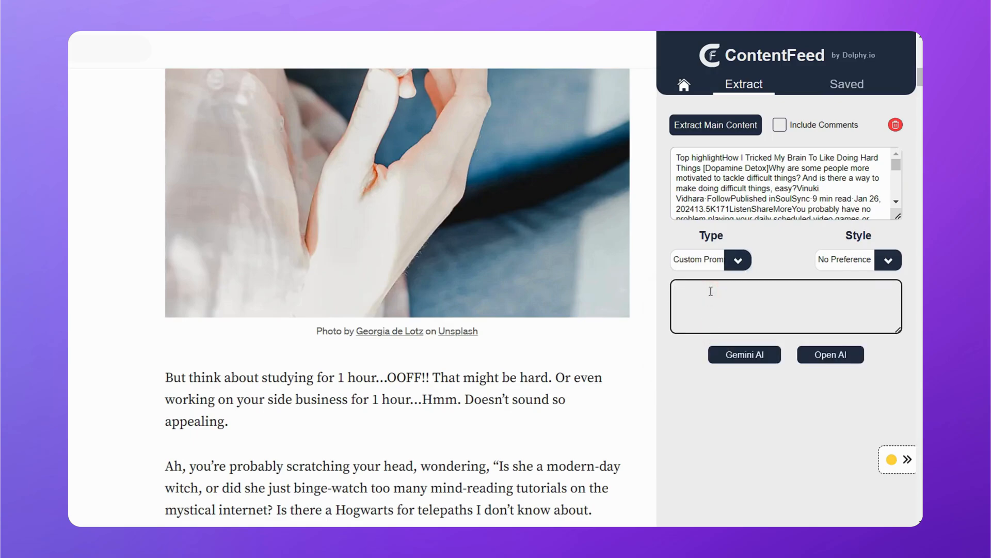
{"action": "type", "text": "Create a 30-second reel script from this blog!"}
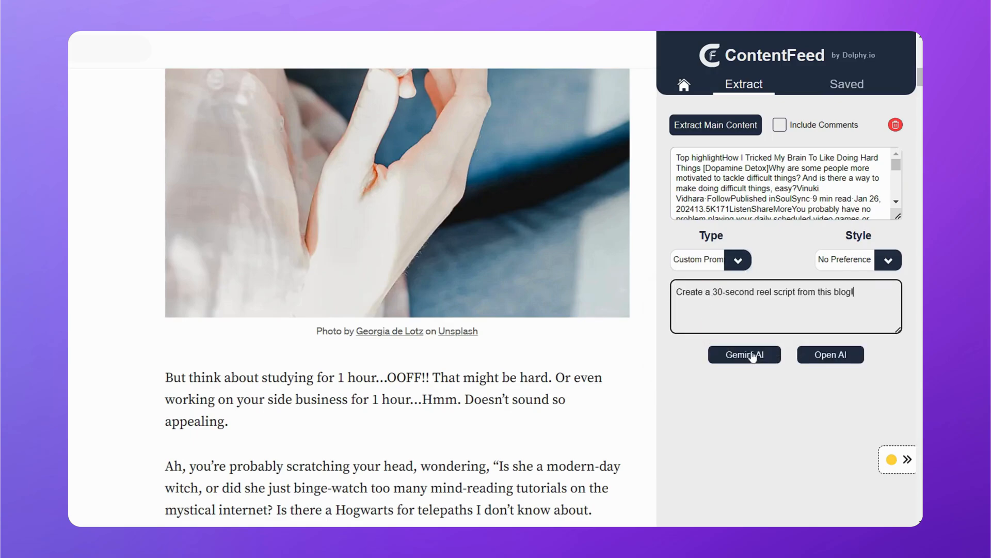
{"action": "left_click", "coordinate": [744, 354]}
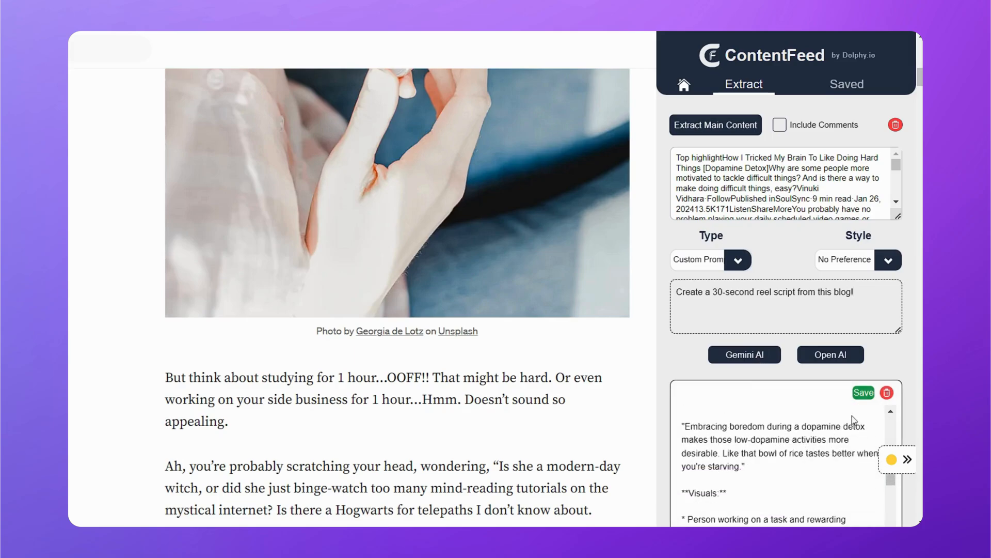